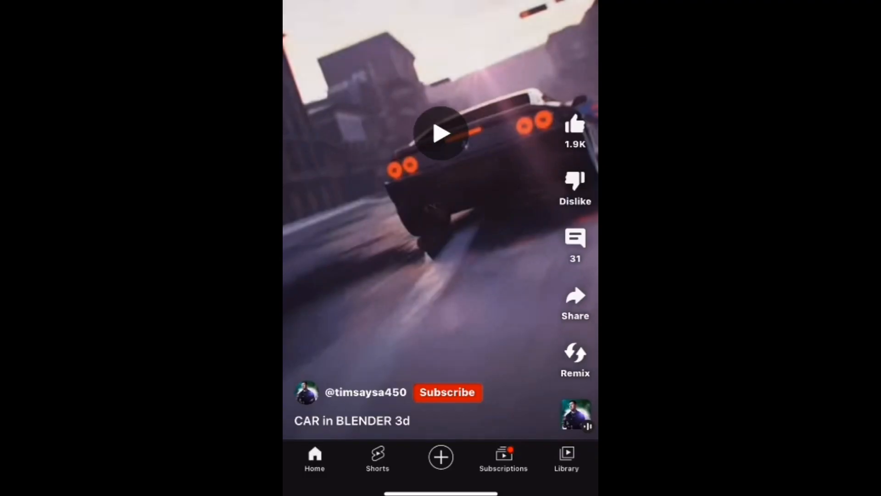
Play the car preview video and download the car 3D model from Sketchfab
{"action": "left_click", "coordinate": [440, 132]}
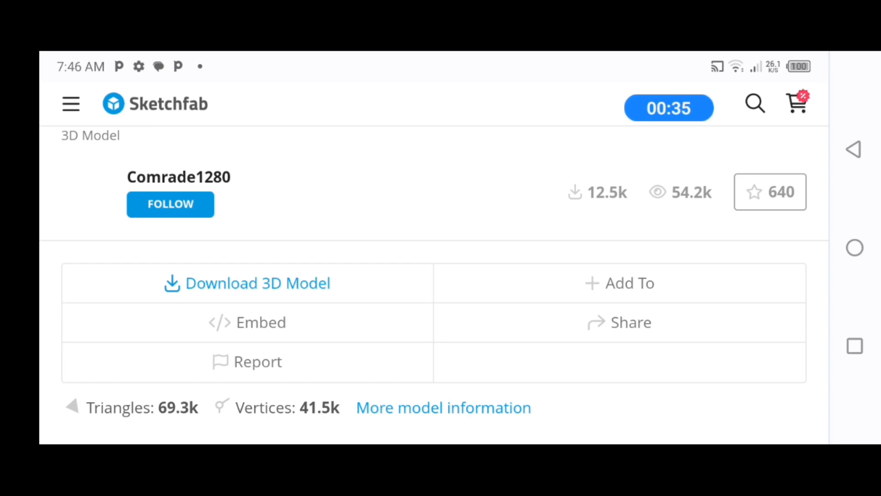
{"action": "left_click", "coordinate": [246, 283]}
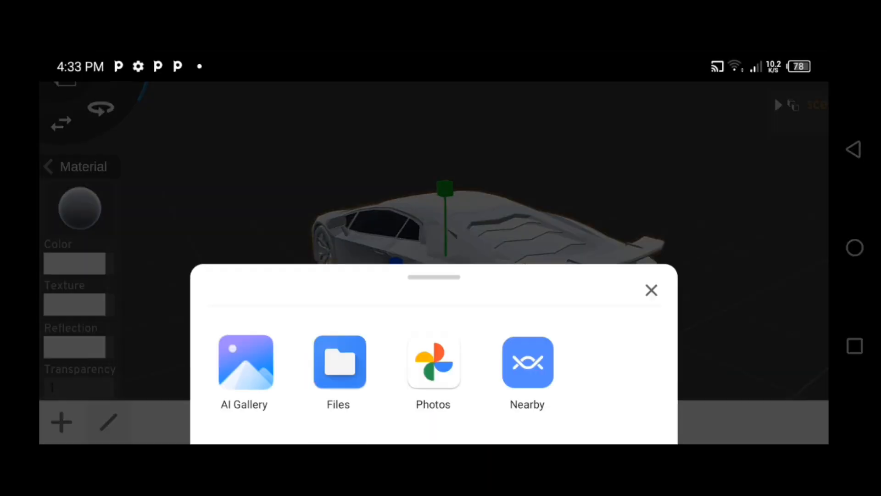
Apply an image texture from Files to the car and confirm an orange-red paint color
{"action": "left_click", "coordinate": [651, 289]}
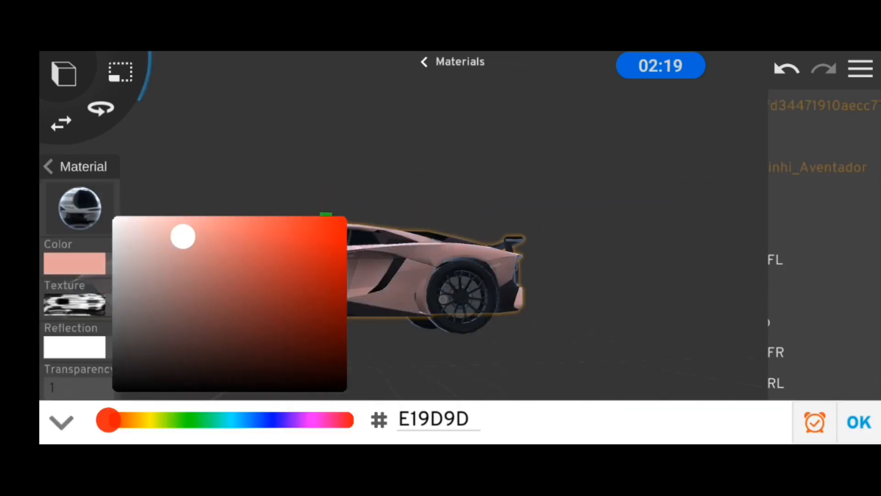
{"action": "left_click", "coordinate": [857, 422]}
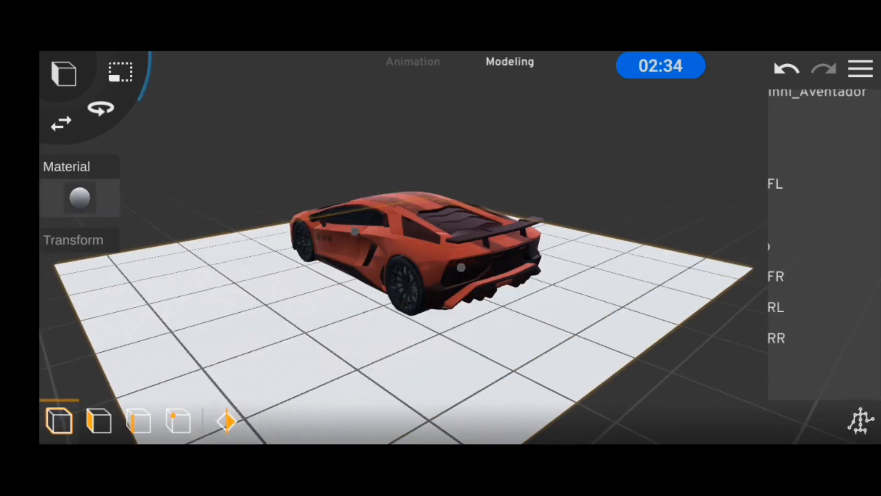
{"action": "left_click", "coordinate": [64, 72]}
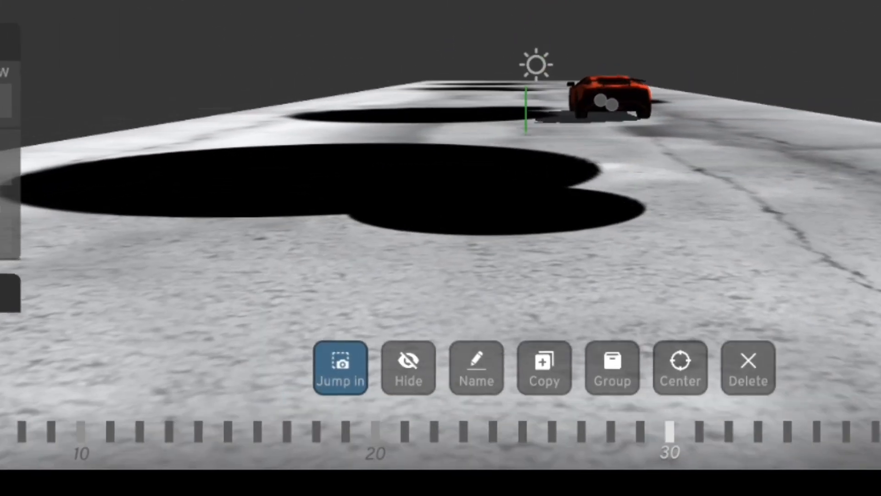
View the scene through the new camera and preview the keyframed car driving animation
{"action": "left_click", "coordinate": [340, 368]}
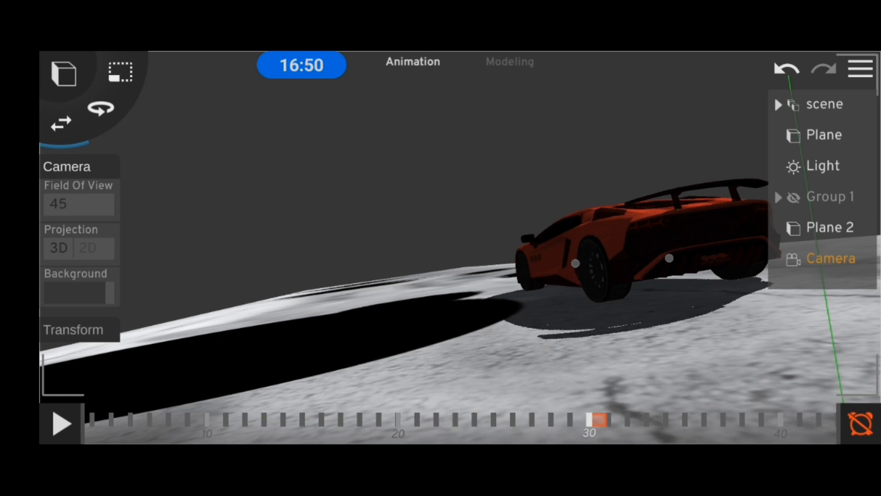
{"action": "left_click", "coordinate": [61, 423]}
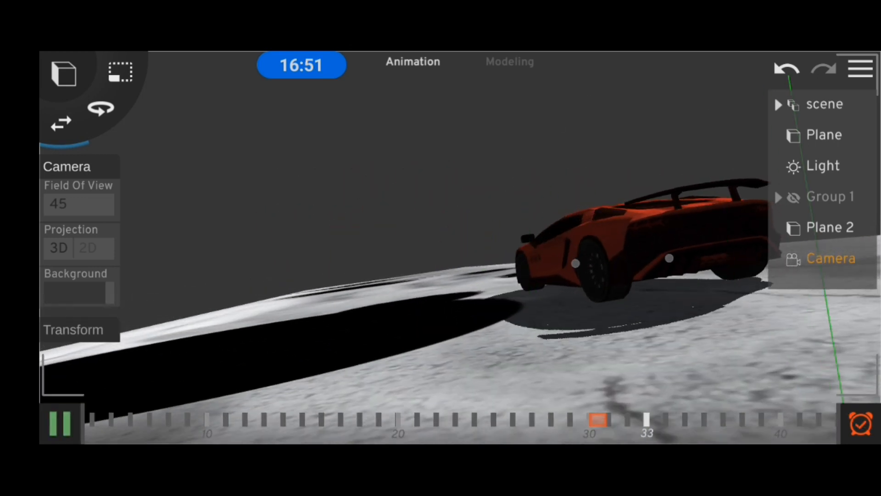
{"action": "left_click", "coordinate": [60, 423]}
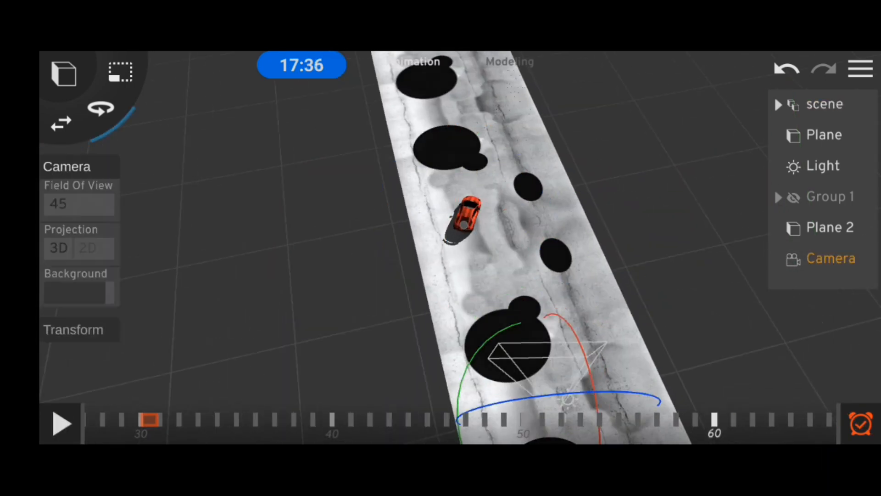
{"action": "left_click", "coordinate": [62, 424]}
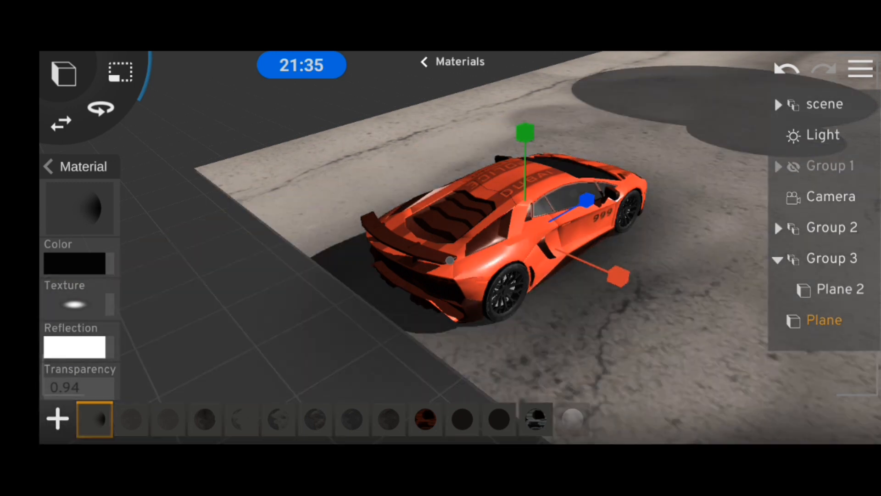
Keyframe the wheel bone's X rotation at 6300 and play the animation
{"action": "left_click", "coordinate": [412, 62]}
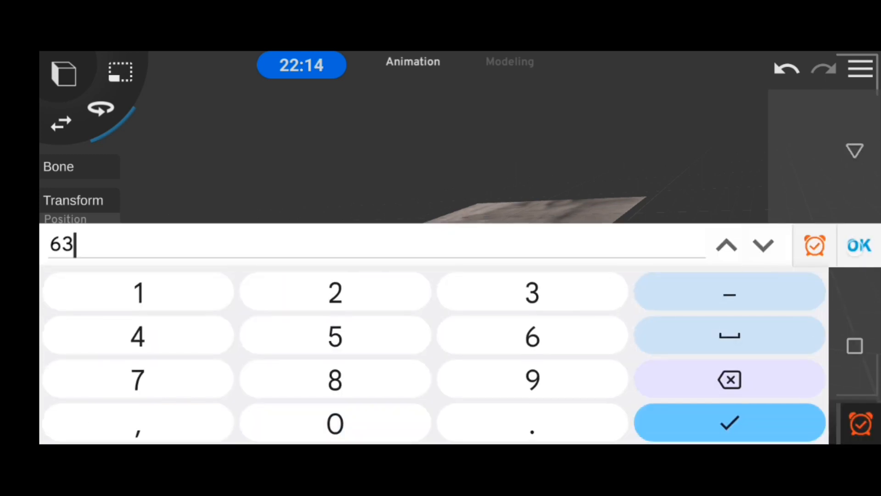
{"action": "left_click", "coordinate": [729, 423]}
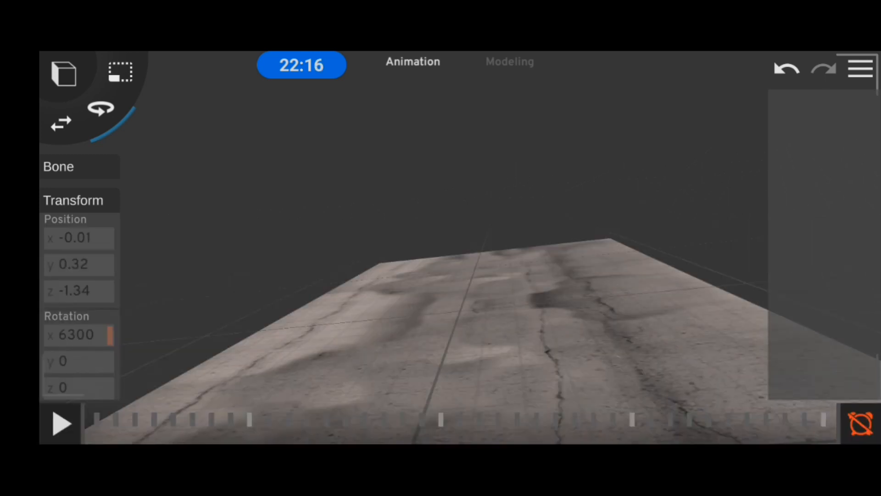
{"action": "left_click", "coordinate": [60, 423]}
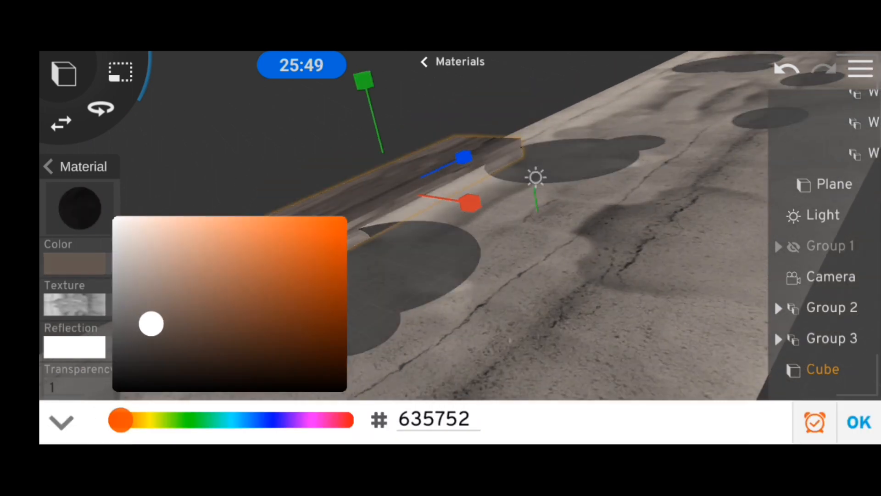
Give the sidewalk cube color #635752, set light intensity 1.65, and replay the animation
{"action": "left_click", "coordinate": [858, 422]}
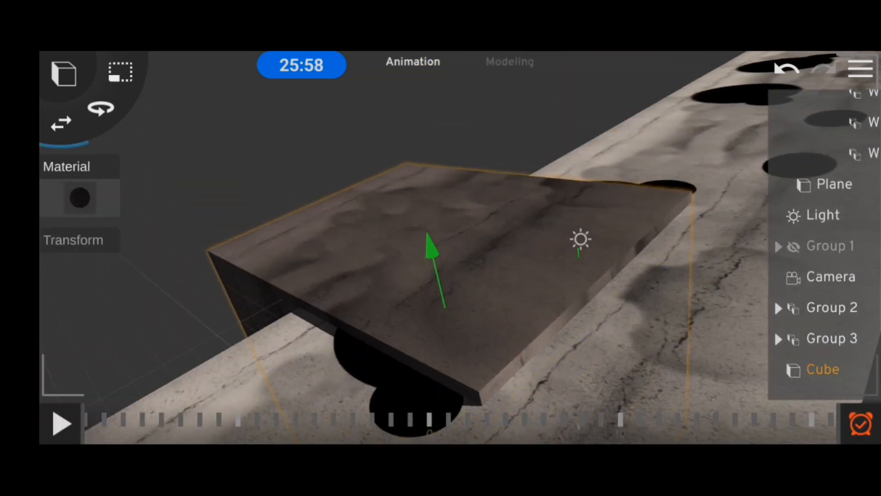
{"action": "left_click", "coordinate": [509, 62]}
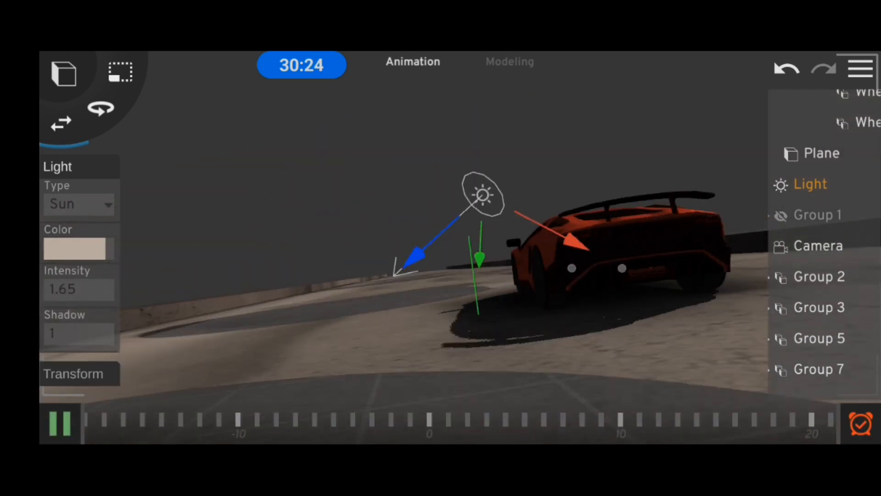
{"action": "left_click", "coordinate": [60, 422]}
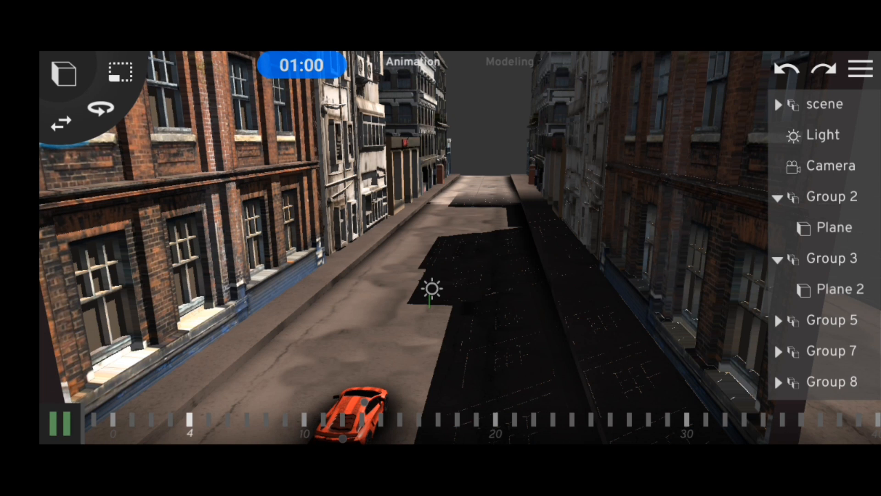
Preview the street animation between the buildings, then expand Group 1 to show its building groups
{"action": "left_click", "coordinate": [831, 165]}
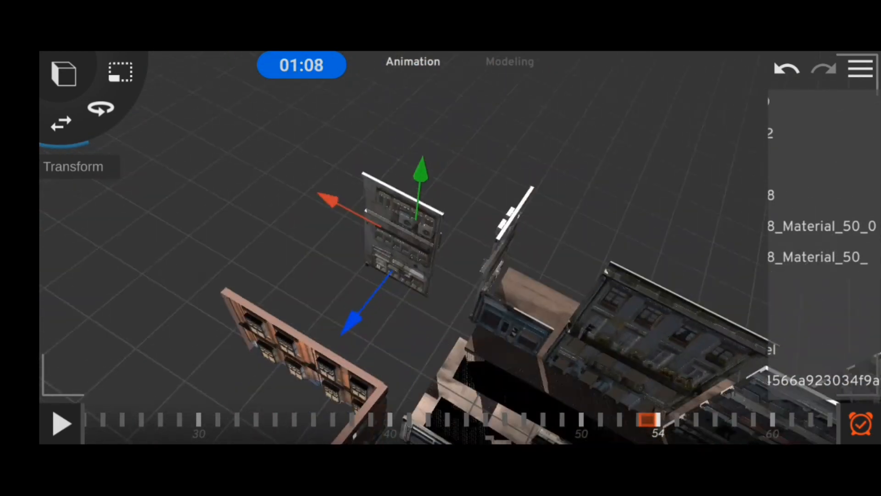
{"action": "left_click", "coordinate": [62, 424]}
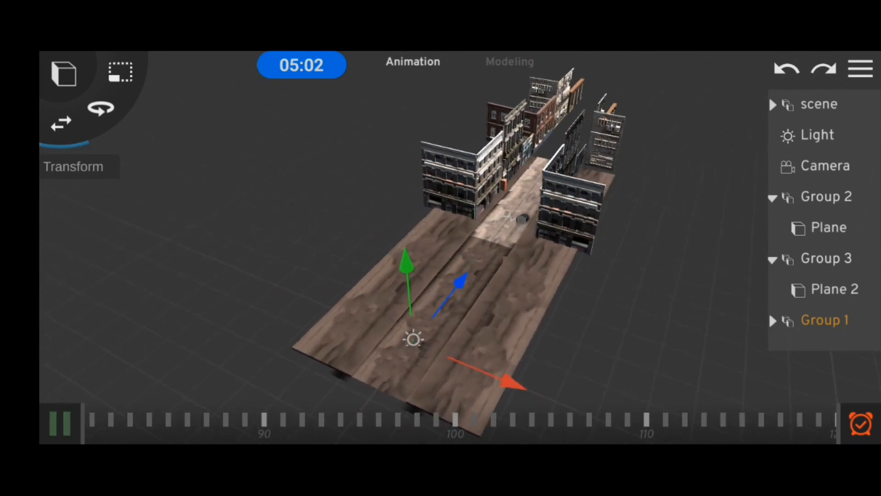
{"action": "left_click", "coordinate": [60, 424]}
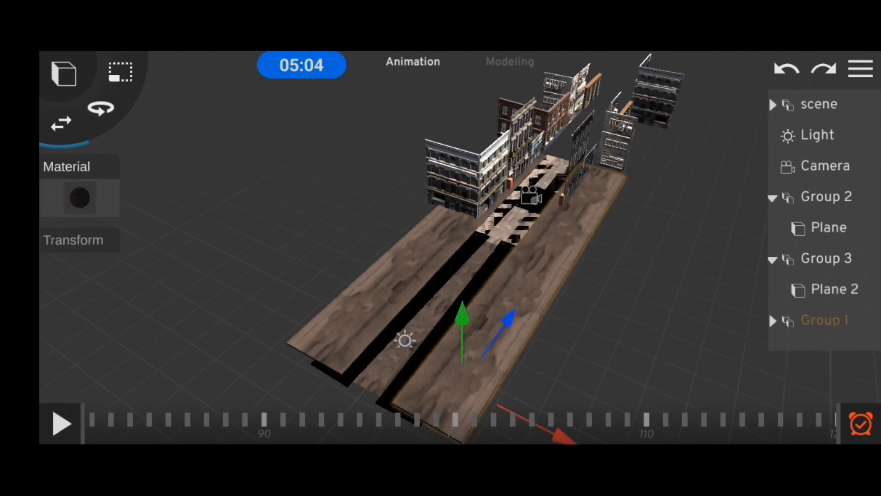
{"action": "left_click", "coordinate": [773, 319]}
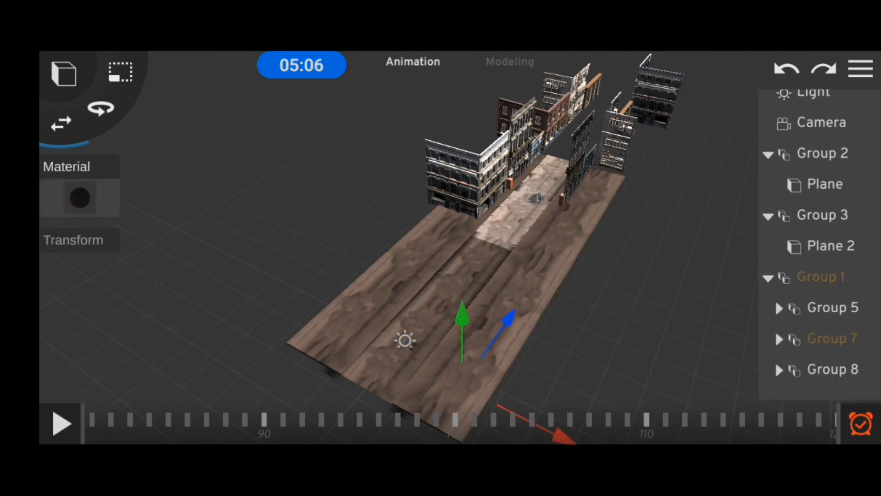